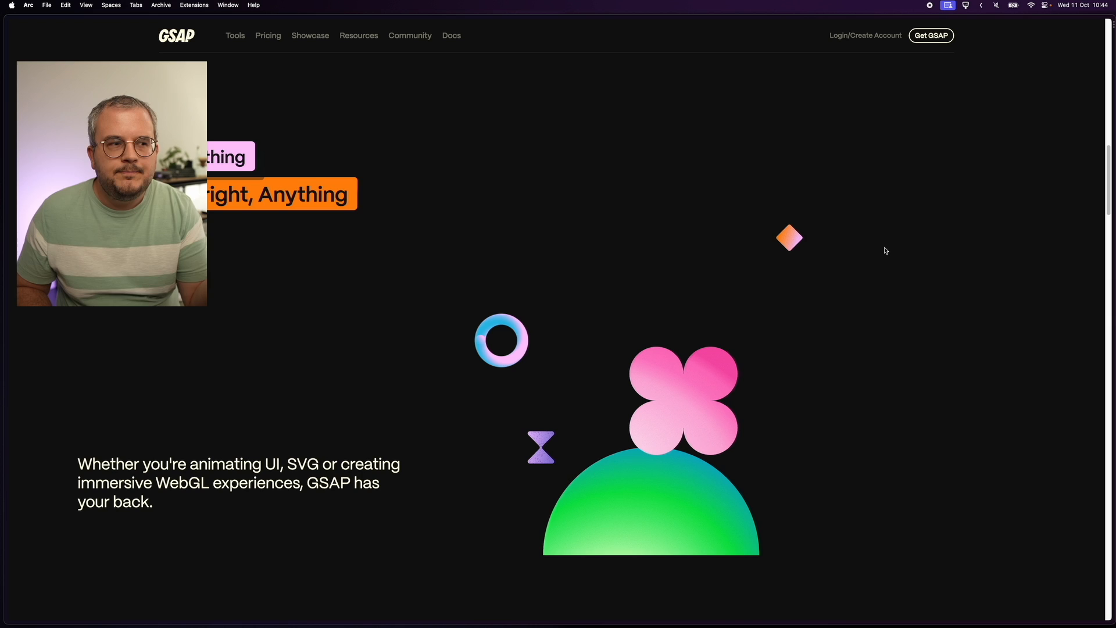
- Scroll the GSAP homepage so the Animate anything hero heading comes into view
scroll(down, 3)
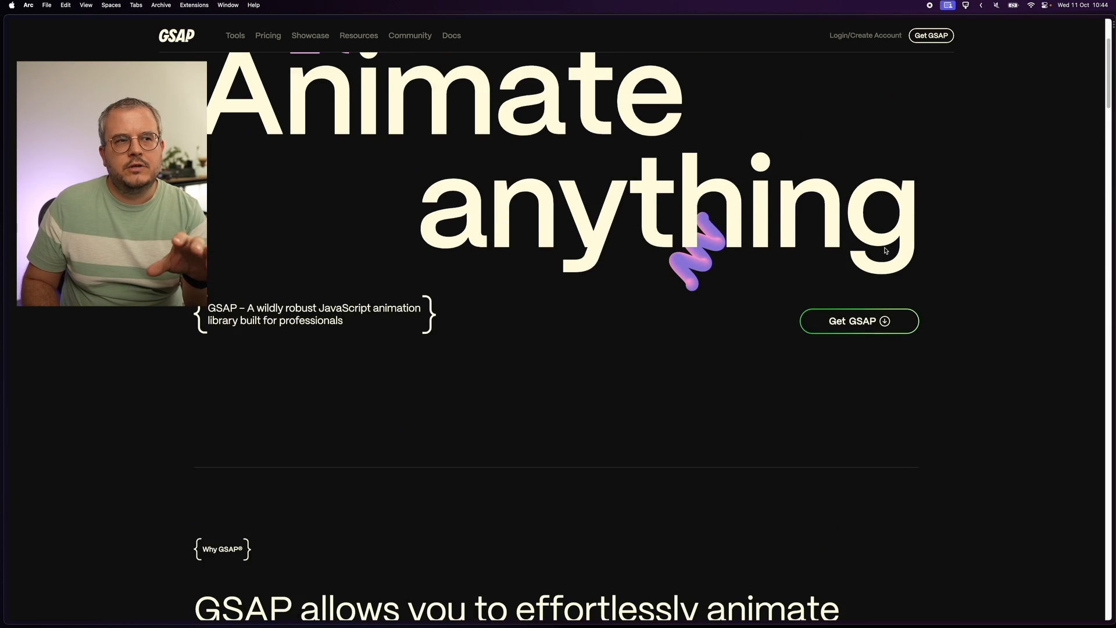
scroll(down, 3)
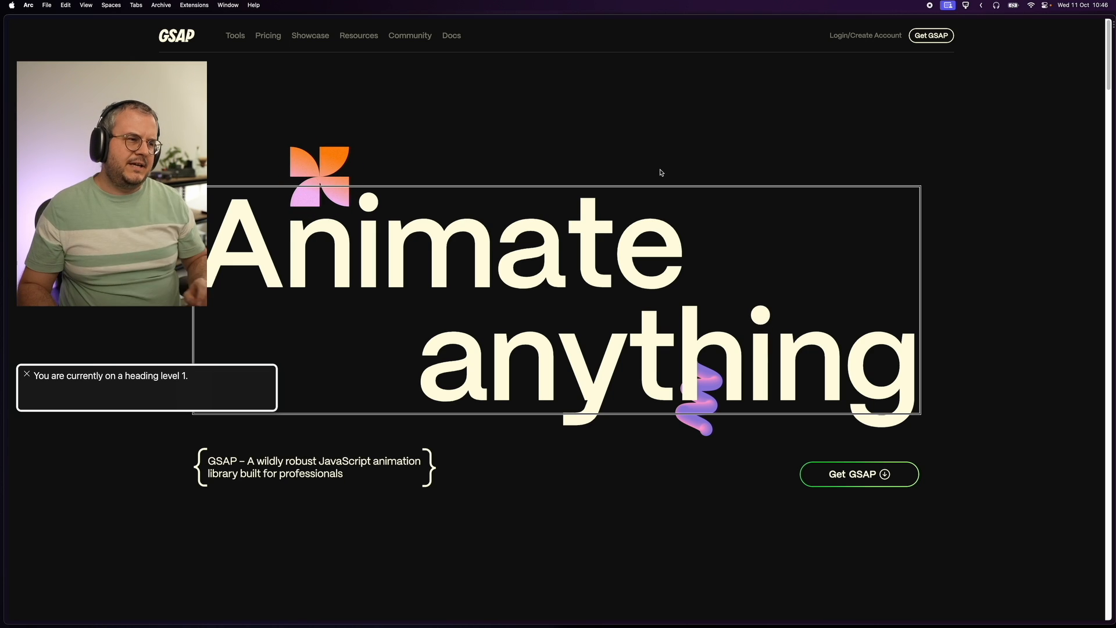
- Bring up DevTools and select an individual letter span inside the hero heading's markup
key(F12)
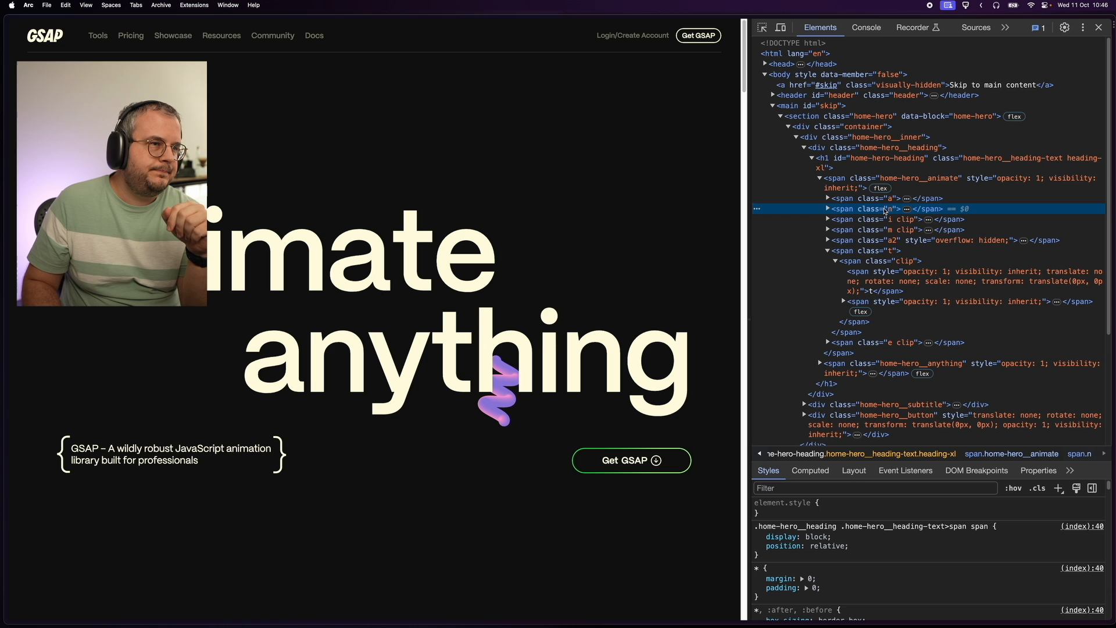
click(883, 198)
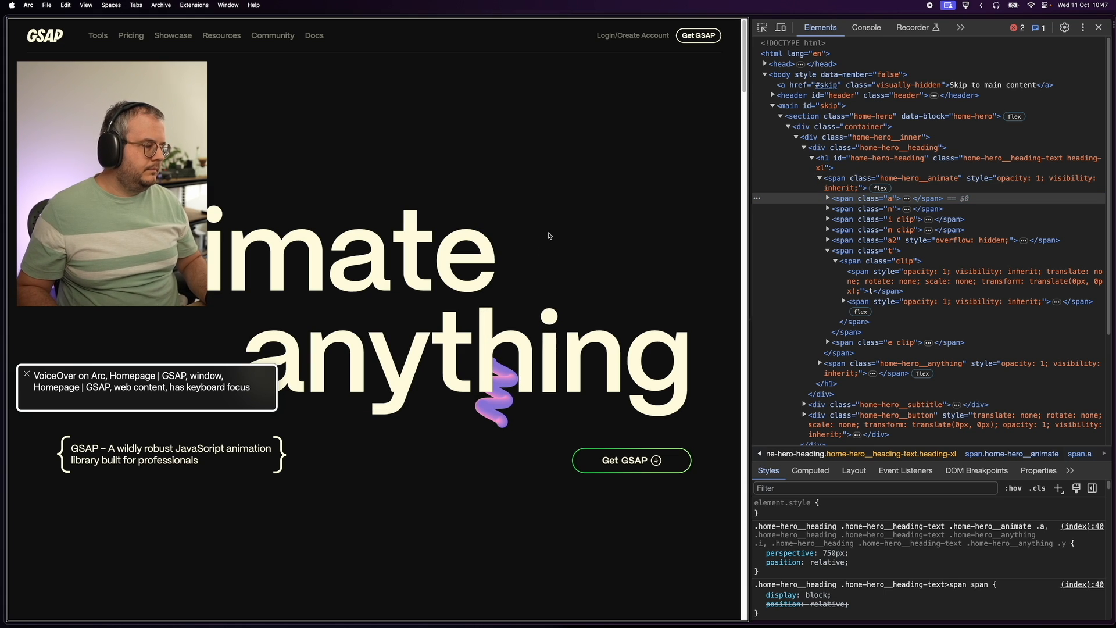
- Scroll the page while VoiceOver starts announcing the GSAP window
scroll(down, 3)
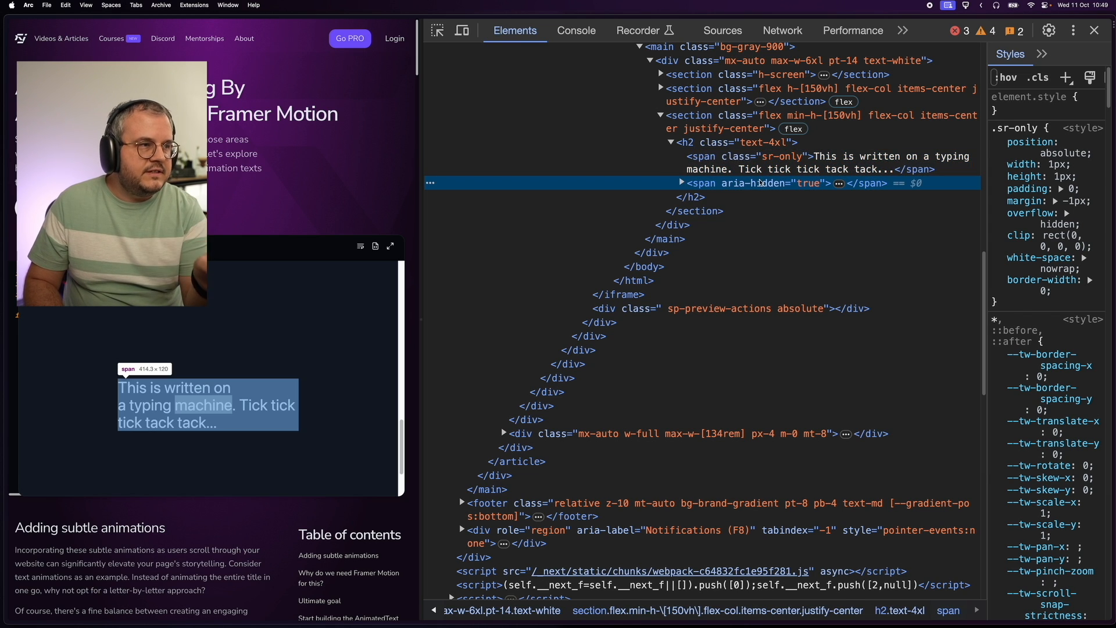
- Expand the aria-hidden span to reveal each letter wrapped in its own inline-block span
click(680, 183)
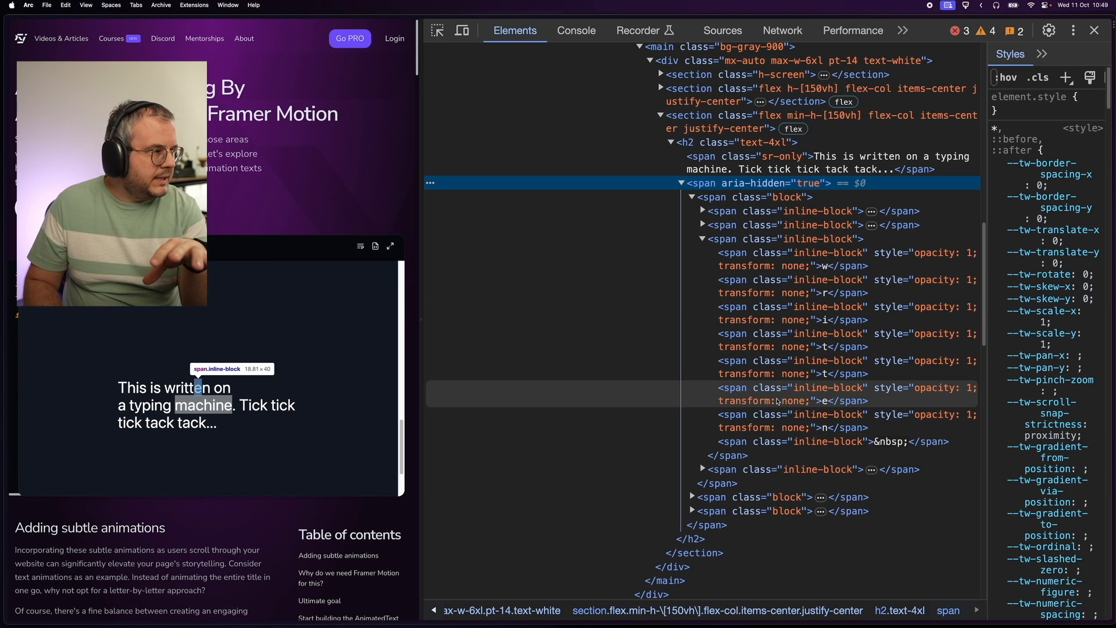